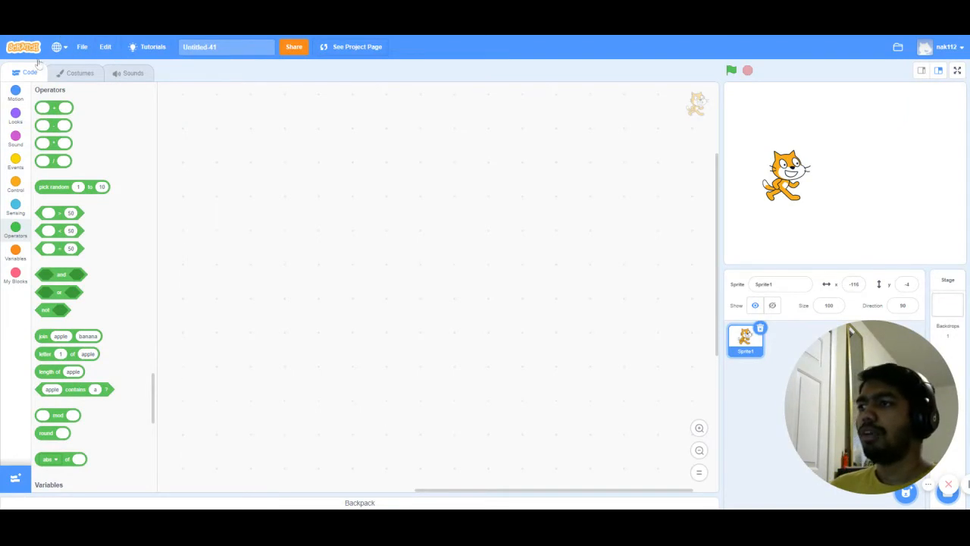
Drag an 'if then' block from the Control category into the code area
{"action": "left_click", "coordinate": [15, 184]}
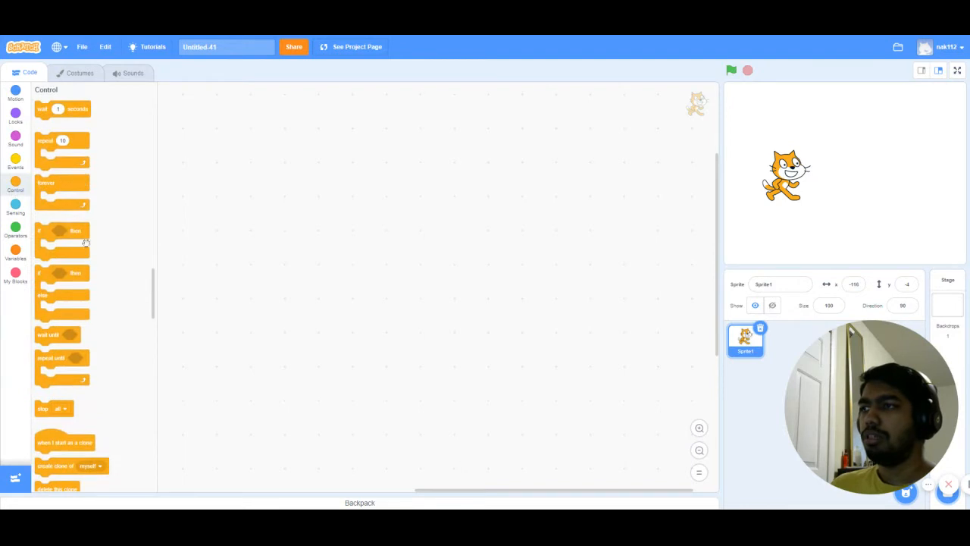
{"action": "left_click_drag", "start_coordinate": [62, 235], "coordinate": [290, 155]}
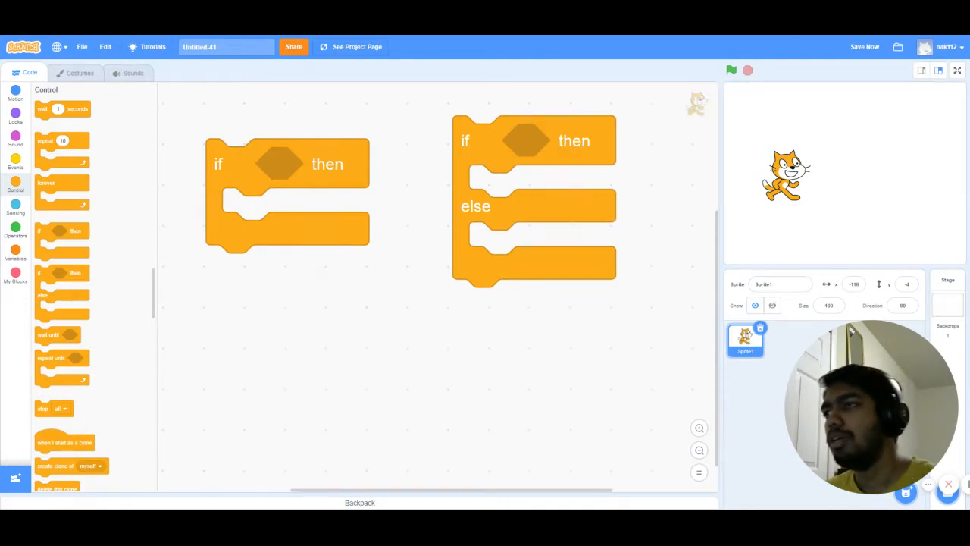
Fit a '> 50' Operators comparison into the if-then condition, discarding a stray operator block
{"action": "left_click", "coordinate": [15, 231]}
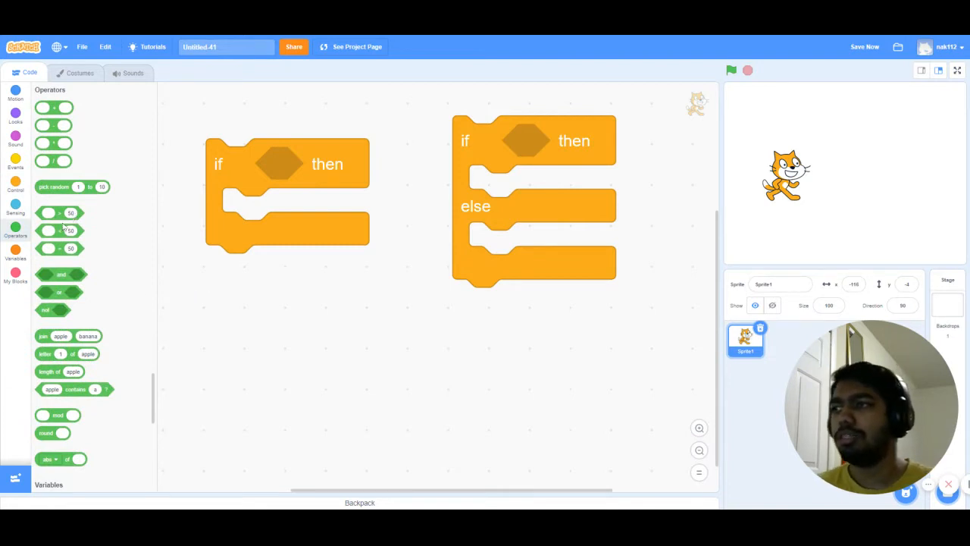
{"action": "left_click_drag", "start_coordinate": [59, 230], "coordinate": [301, 309]}
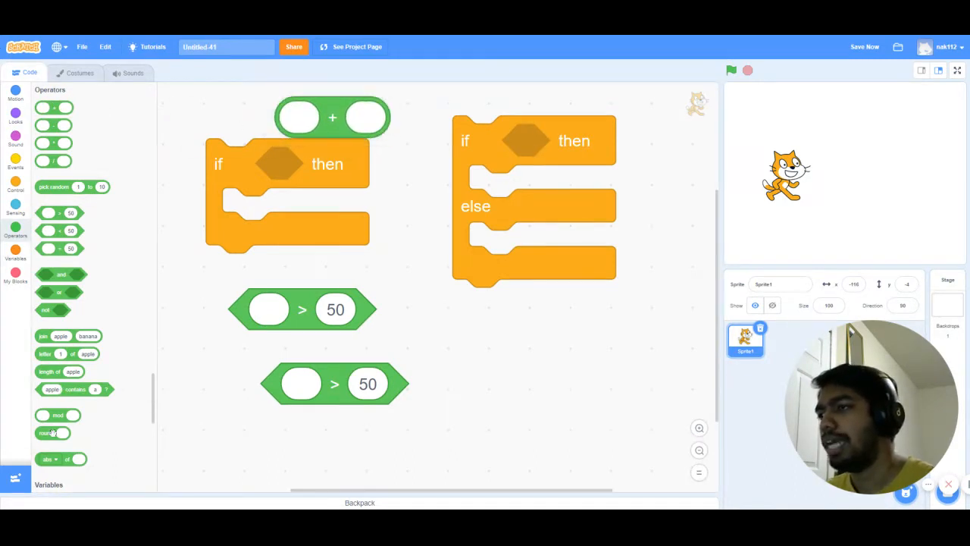
{"action": "left_click_drag", "start_coordinate": [60, 336], "coordinate": [579, 318]}
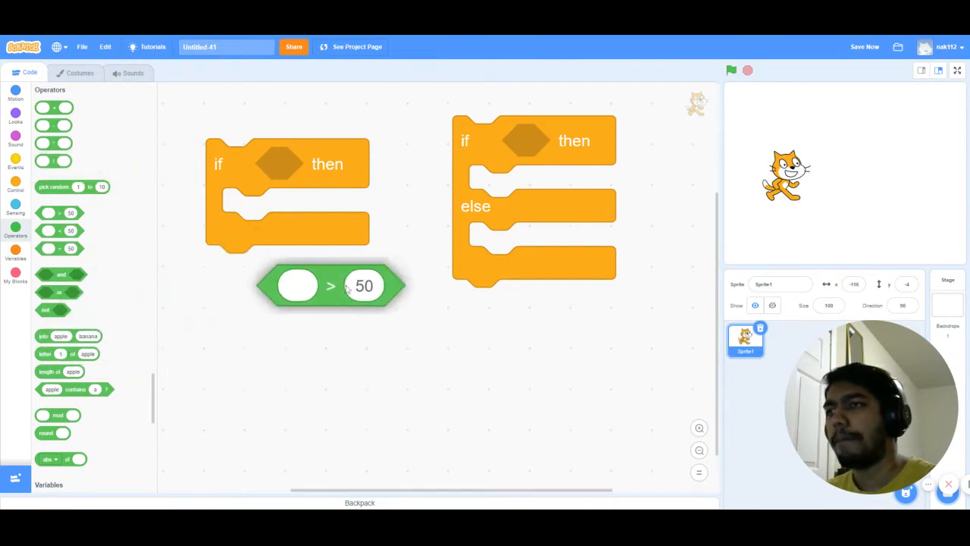
{"action": "left_click_drag", "start_coordinate": [330, 286], "coordinate": [297, 267]}
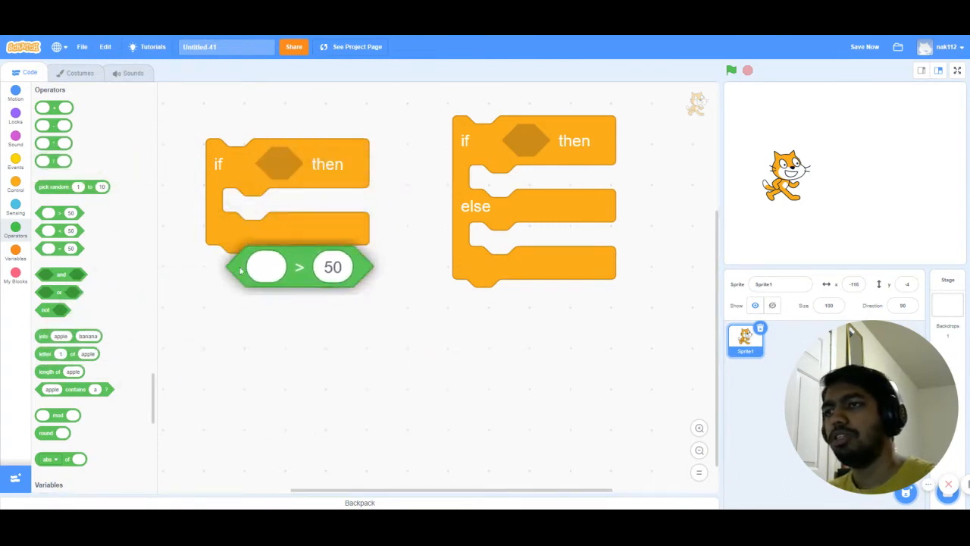
{"action": "left_click_drag", "start_coordinate": [299, 267], "coordinate": [280, 239]}
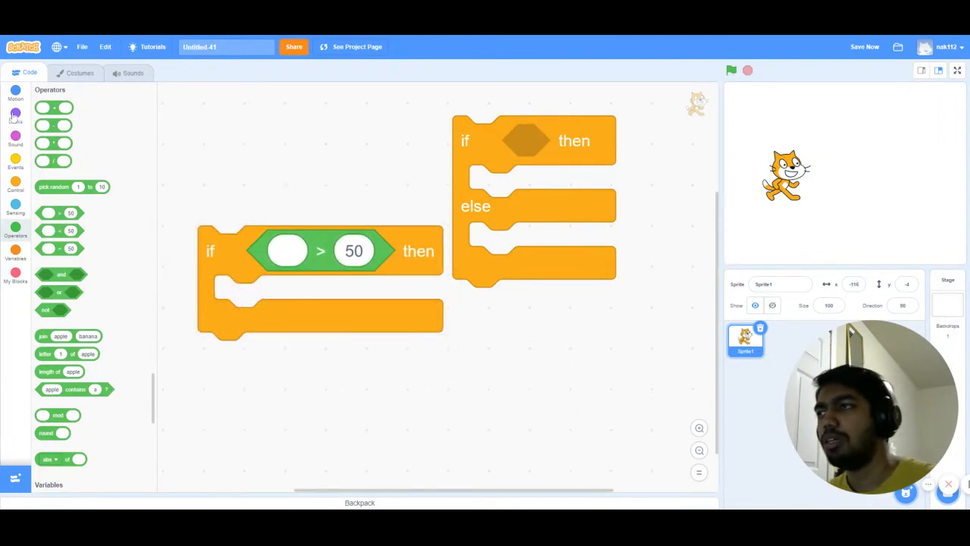
Try a value in the comparison, then delete the trial if-then script
{"action": "left_click", "coordinate": [15, 112]}
{"action": "type", "text": "100"}
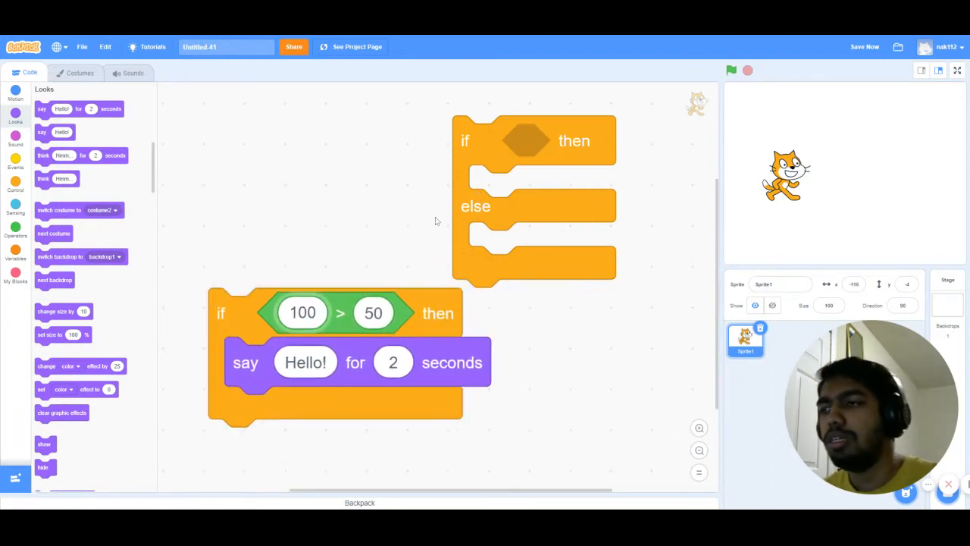
{"action": "left_click_drag", "start_coordinate": [534, 141], "coordinate": [549, 117]}
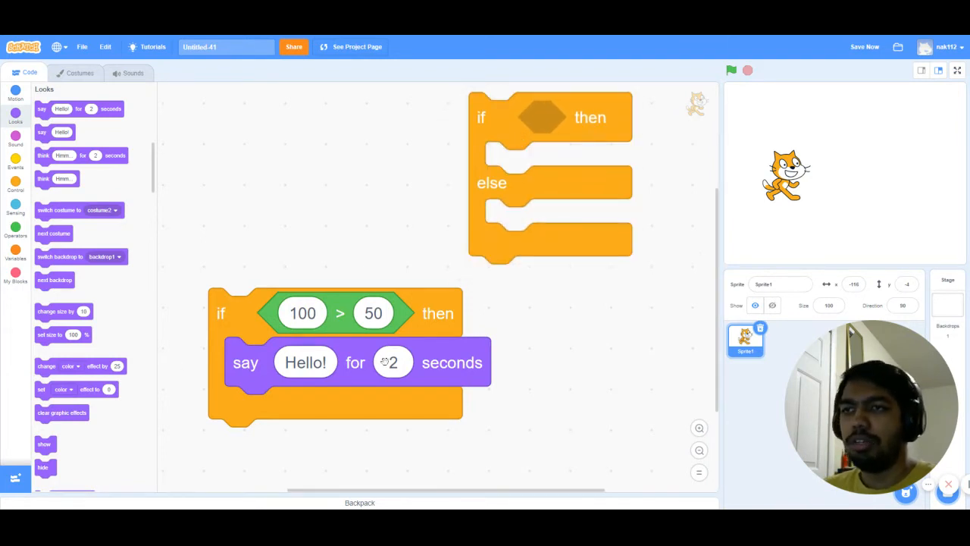
{"action": "left_click", "coordinate": [730, 70]}
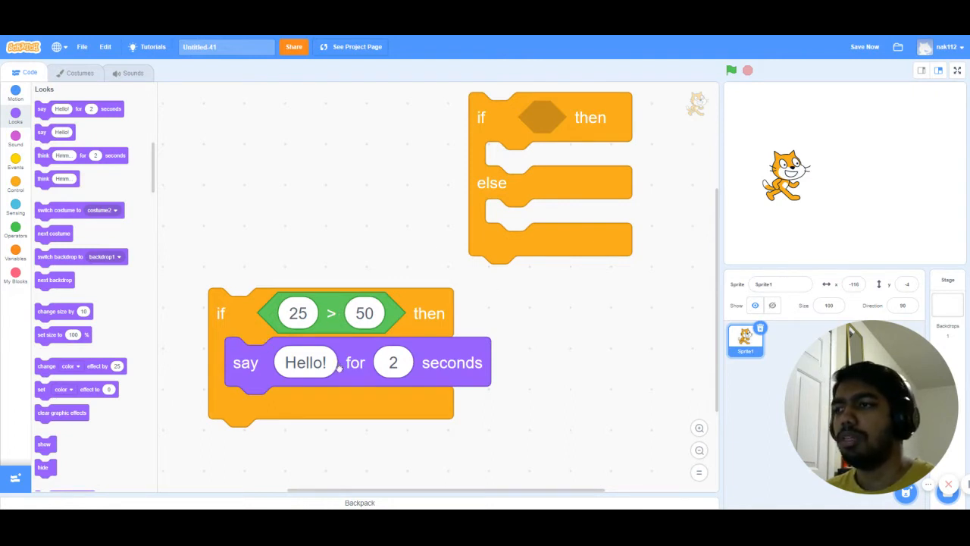
{"action": "left_click_drag", "start_coordinate": [330, 356], "coordinate": [205, 227]}
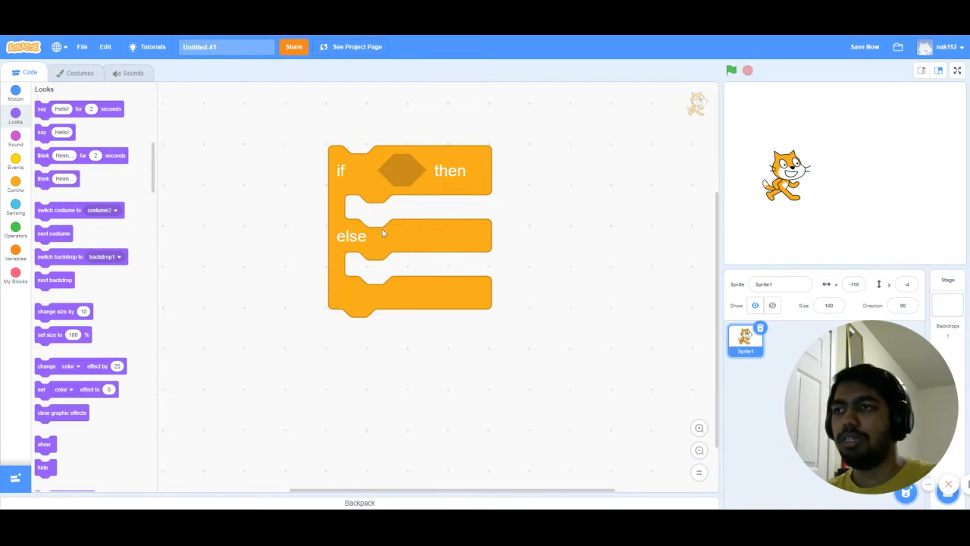
{"action": "mouse_move", "coordinate": [372, 276]}
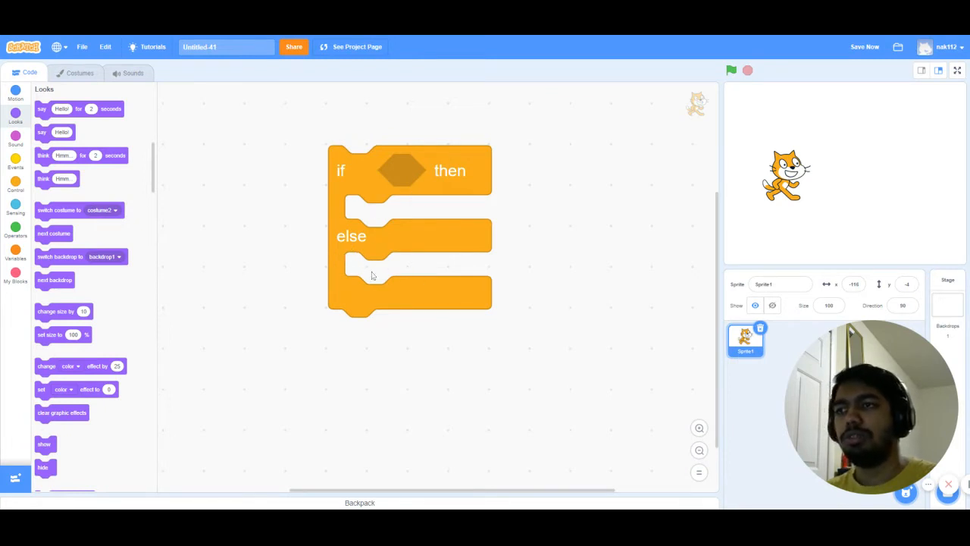
Drop a 'say Hello! for 2 seconds' block into the if-then-else
{"action": "left_click_drag", "start_coordinate": [61, 108], "coordinate": [415, 129]}
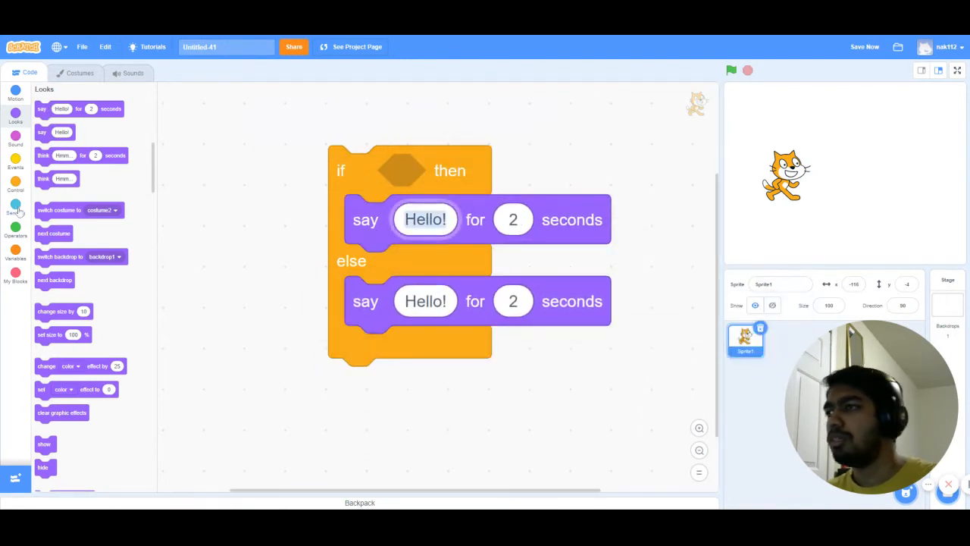
{"action": "left_click", "coordinate": [15, 228]}
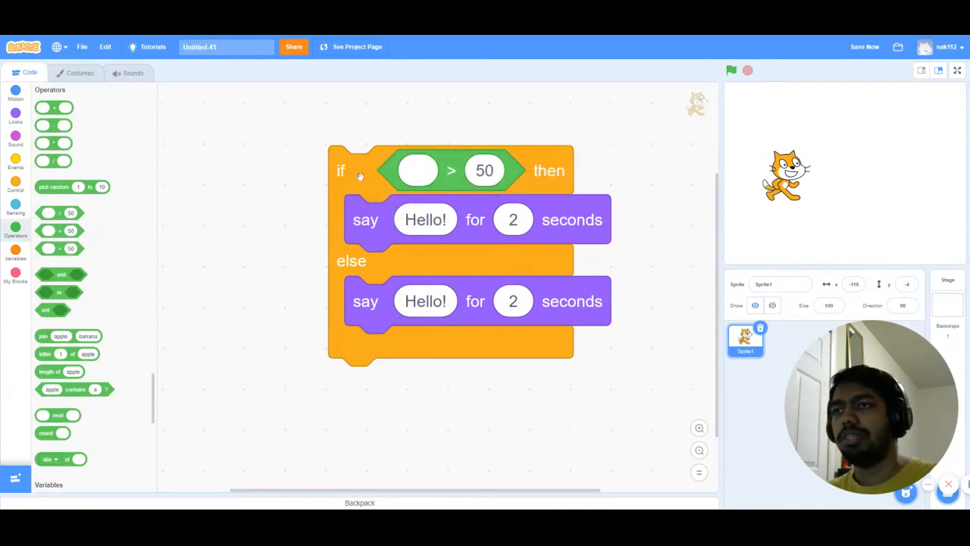
Add an ask 'give me a number' block and edit the say texts to 'its greater/less than 50'
{"action": "left_click", "coordinate": [15, 207]}
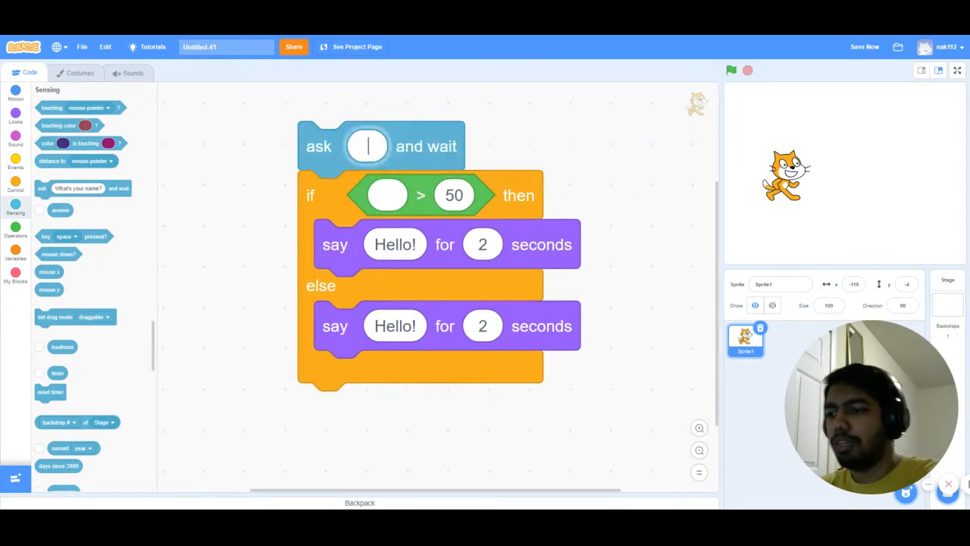
{"action": "type", "text": "give me a nu"}
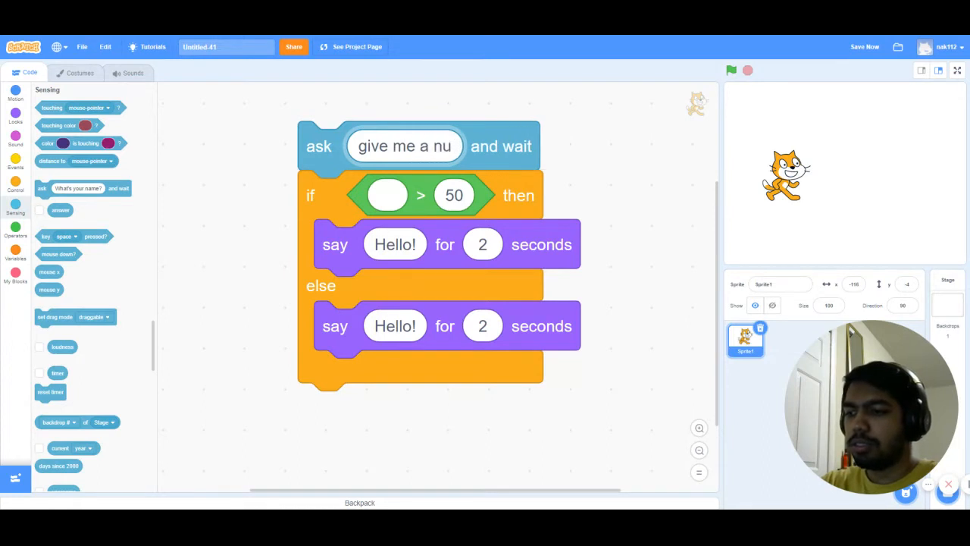
{"action": "type", "text": "mber"}
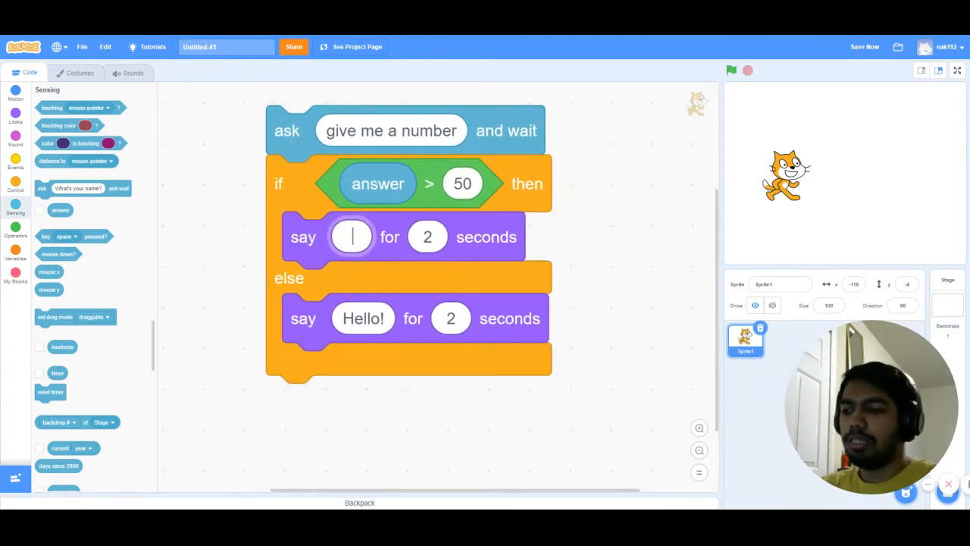
{"action": "type", "text": "its greater than"}
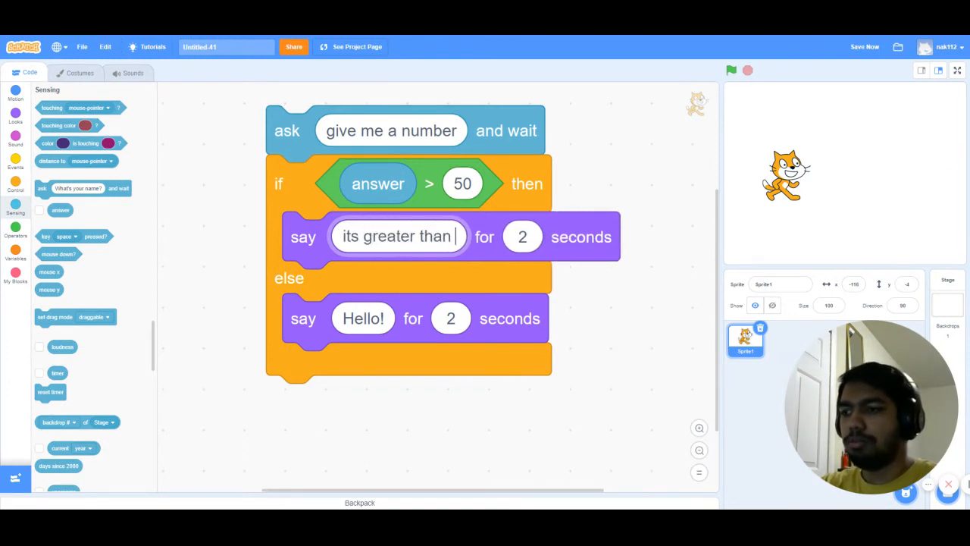
{"action": "type", "text": "50"}
{"action": "left_click", "coordinate": [363, 318]}
{"action": "type", "text": "its less than"}
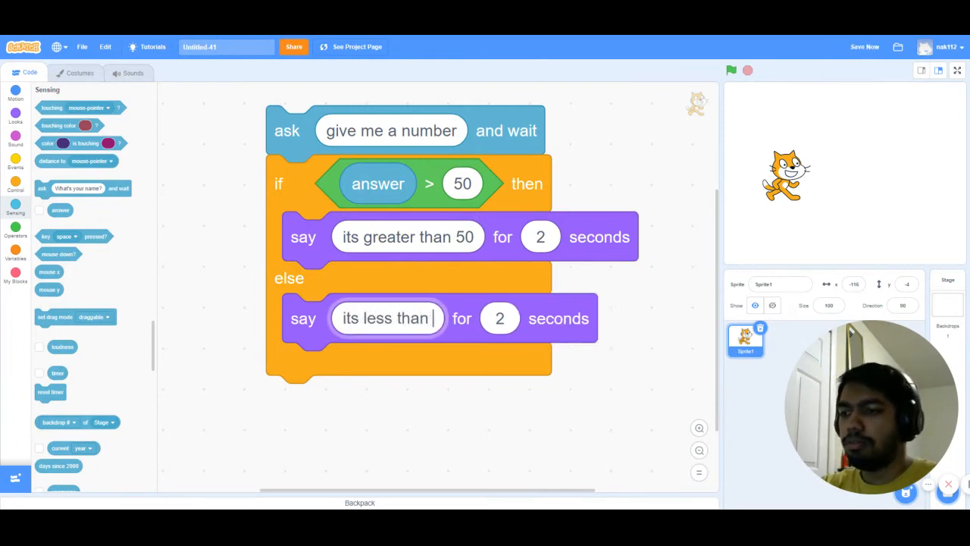
{"action": "type", "text": "50"}
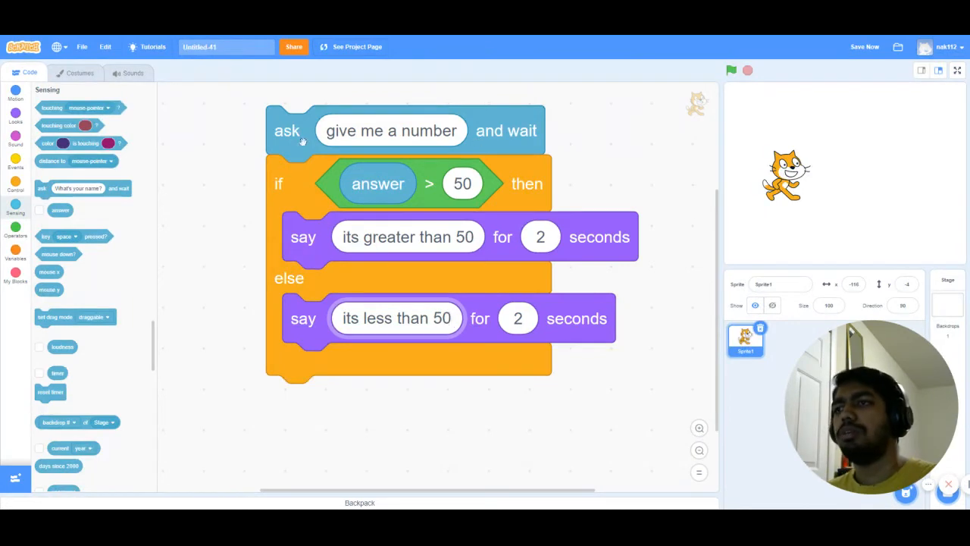
{"action": "left_click", "coordinate": [730, 70]}
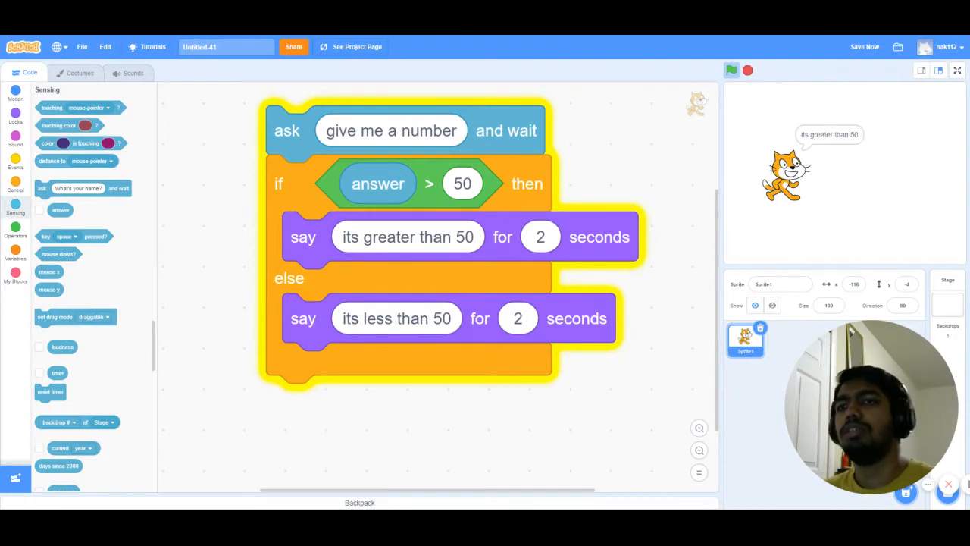
{"action": "left_click", "coordinate": [747, 69]}
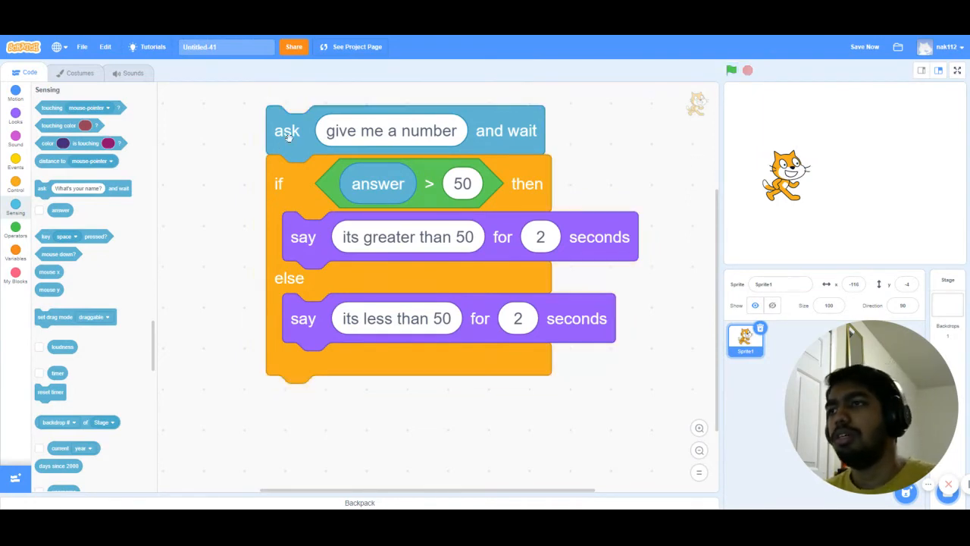
{"action": "left_click", "coordinate": [729, 70]}
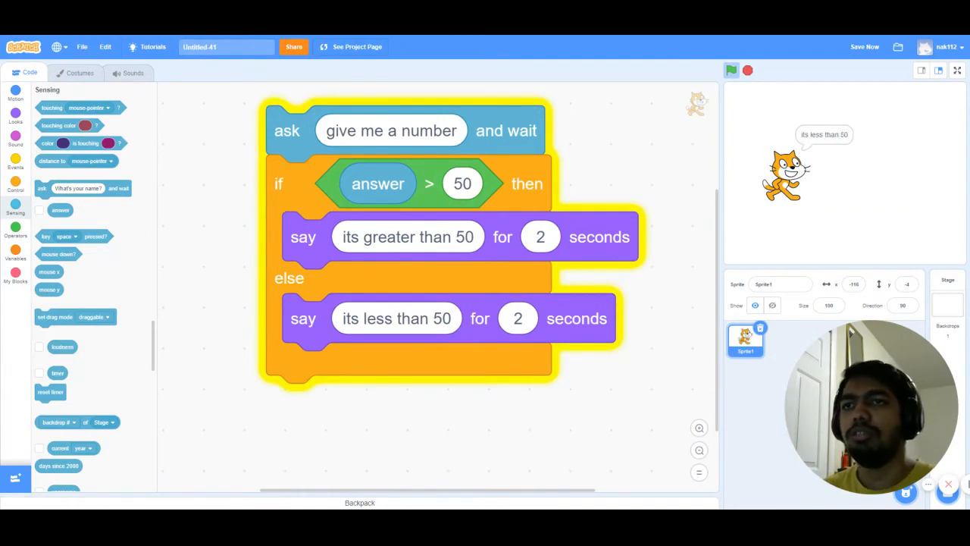
{"action": "left_click", "coordinate": [746, 70]}
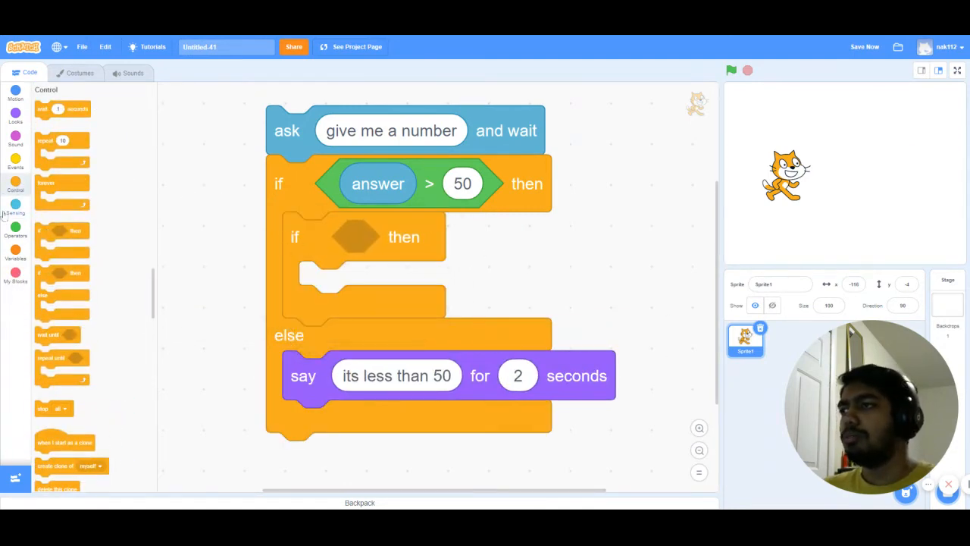
Fill the nested comparisons with answer, use 100, and say 'its greater than 50 and less than 100'
{"action": "left_click", "coordinate": [15, 227]}
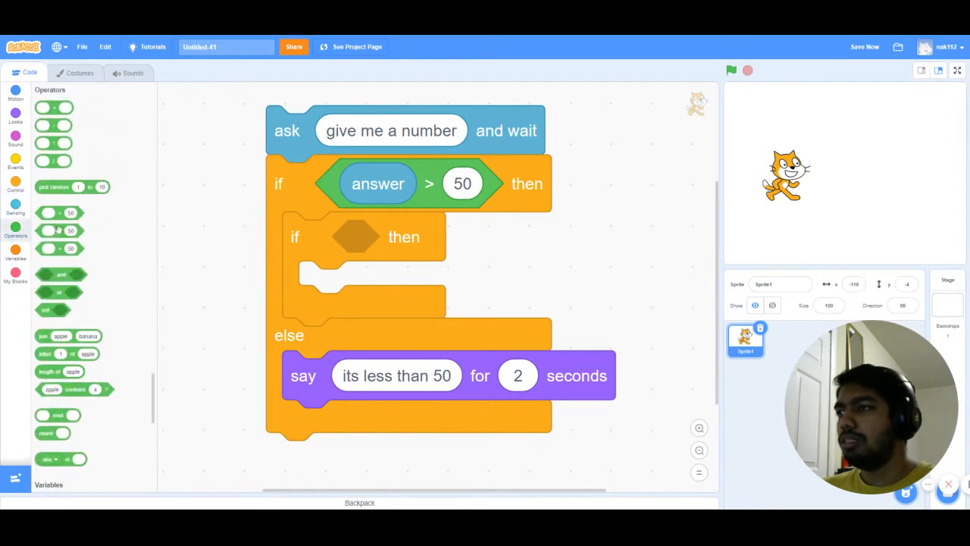
{"action": "left_click_drag", "start_coordinate": [59, 231], "coordinate": [357, 236]}
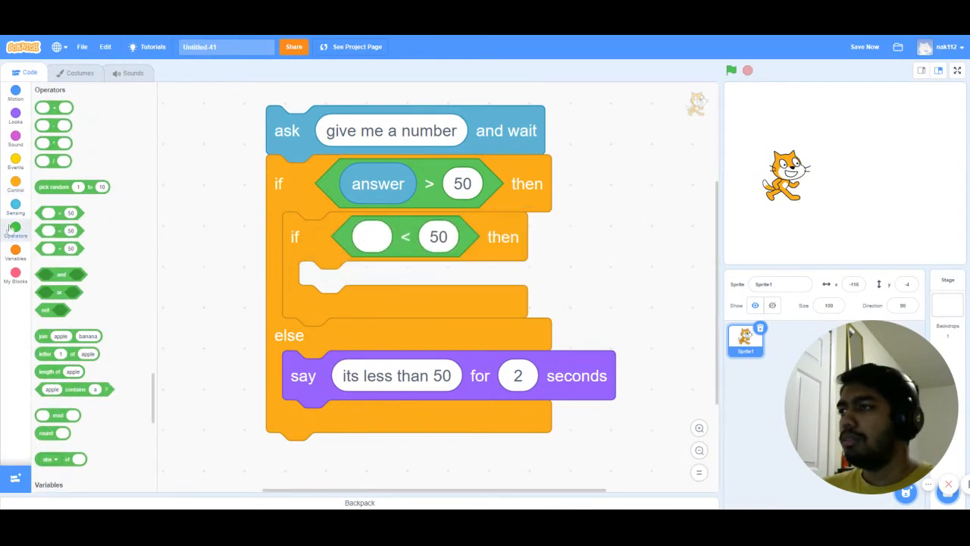
{"action": "left_click", "coordinate": [16, 201]}
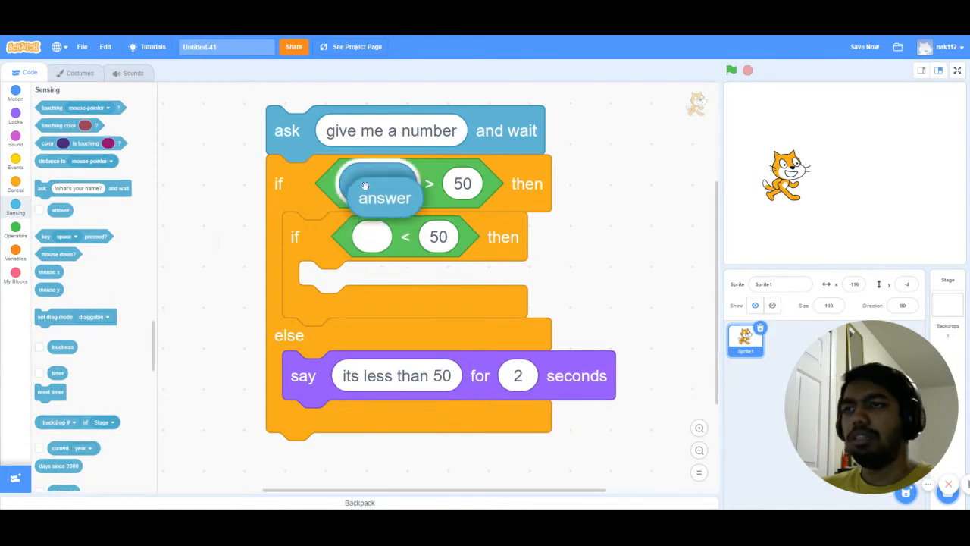
{"action": "left_click_drag", "start_coordinate": [384, 189], "coordinate": [393, 240]}
{"action": "type", "text": "100"}
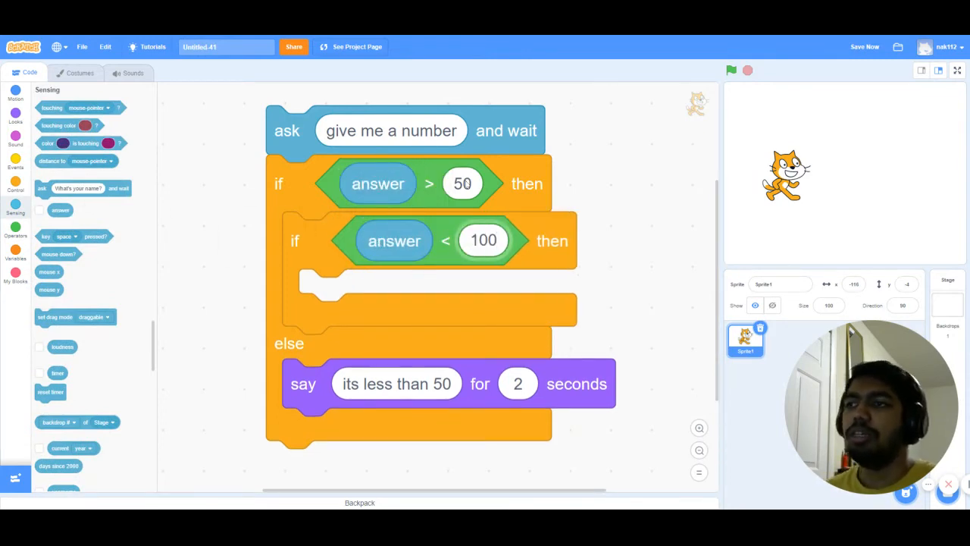
{"action": "left_click", "coordinate": [15, 112]}
{"action": "type", "text": "its g"}
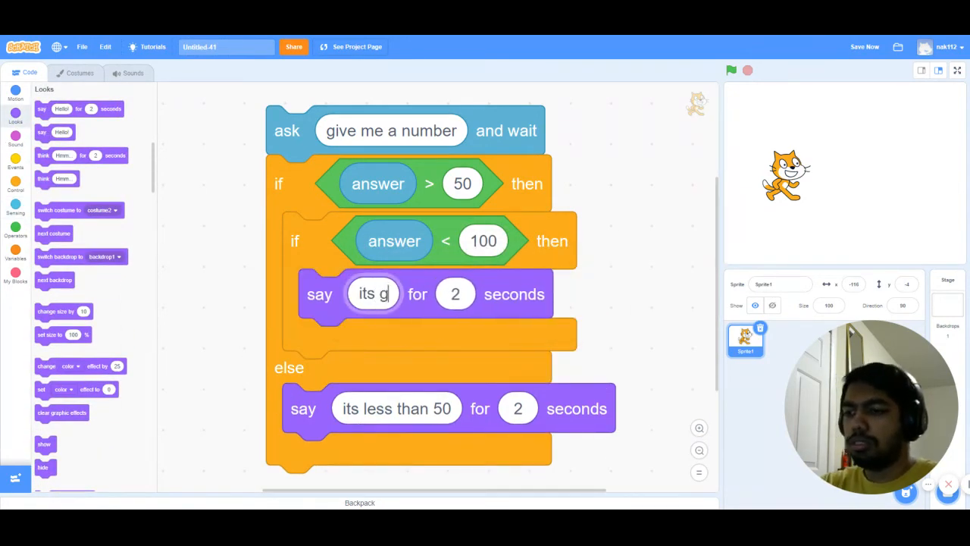
{"action": "type", "text": "reater than"}
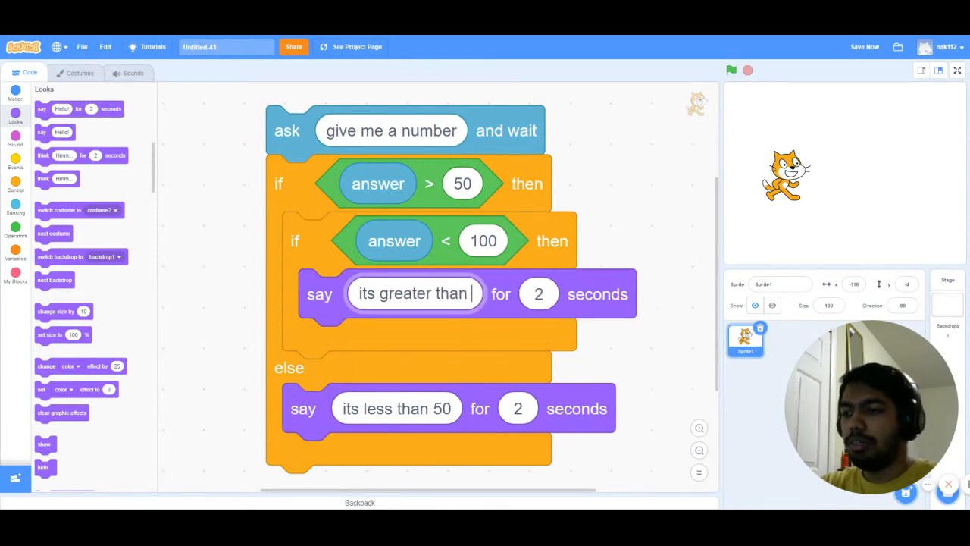
{"action": "type", "text": "50 and less than 100"}
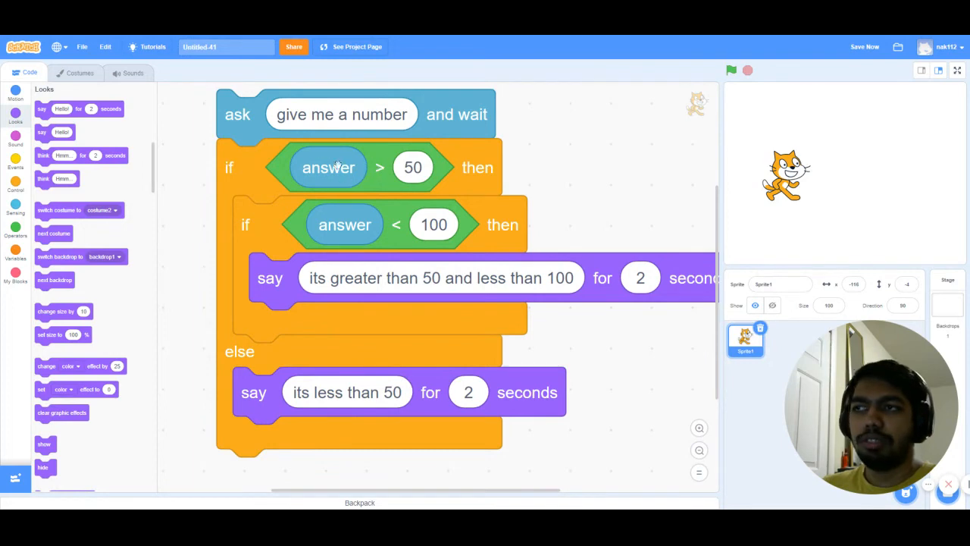
{"action": "mouse_move", "coordinate": [282, 226]}
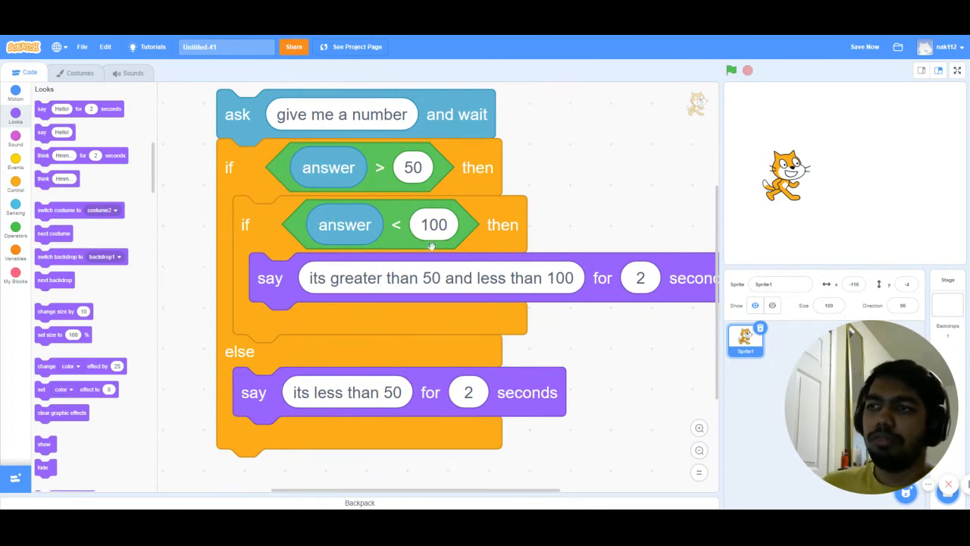
{"action": "mouse_move", "coordinate": [646, 435]}
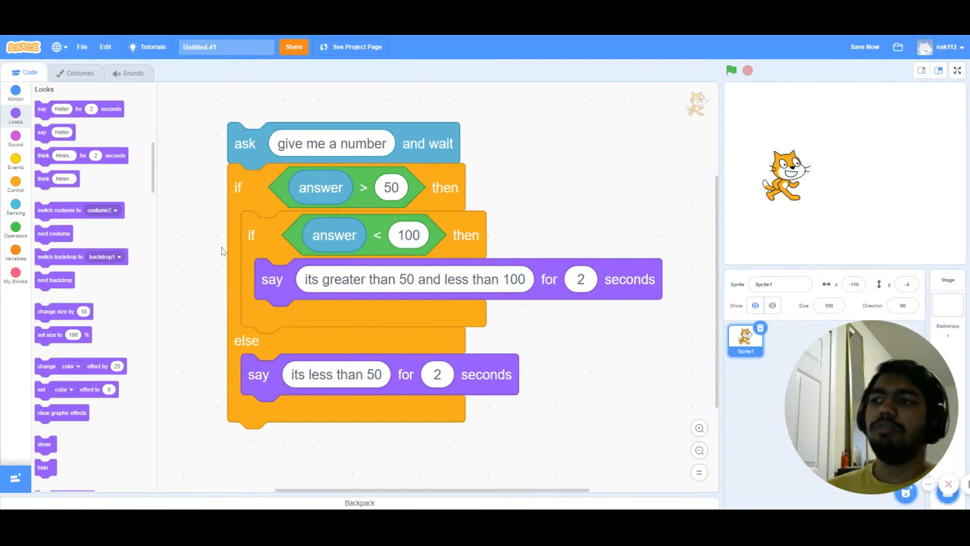
{"action": "mouse_move", "coordinate": [276, 244]}
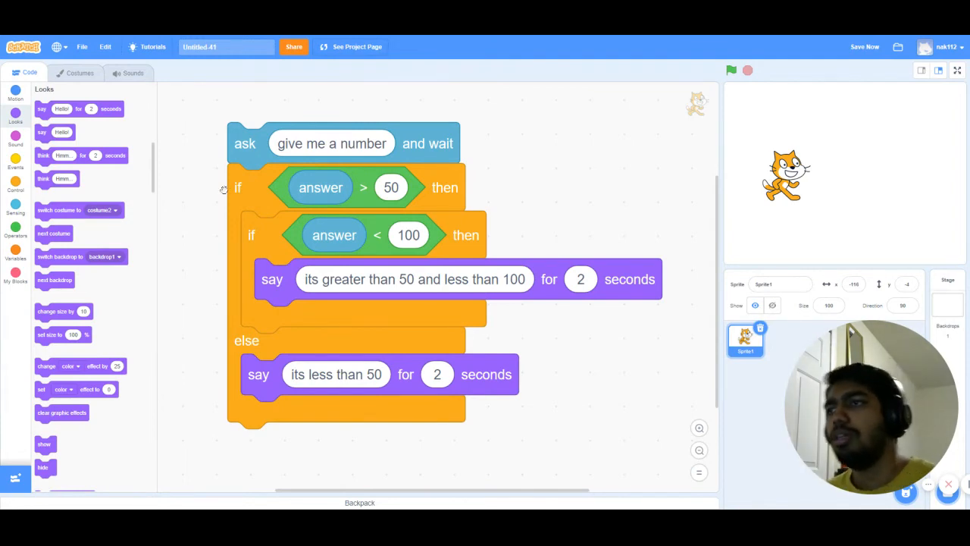
Run, stop and rerun the script, answering the number prompt with 15
{"action": "left_click", "coordinate": [730, 70]}
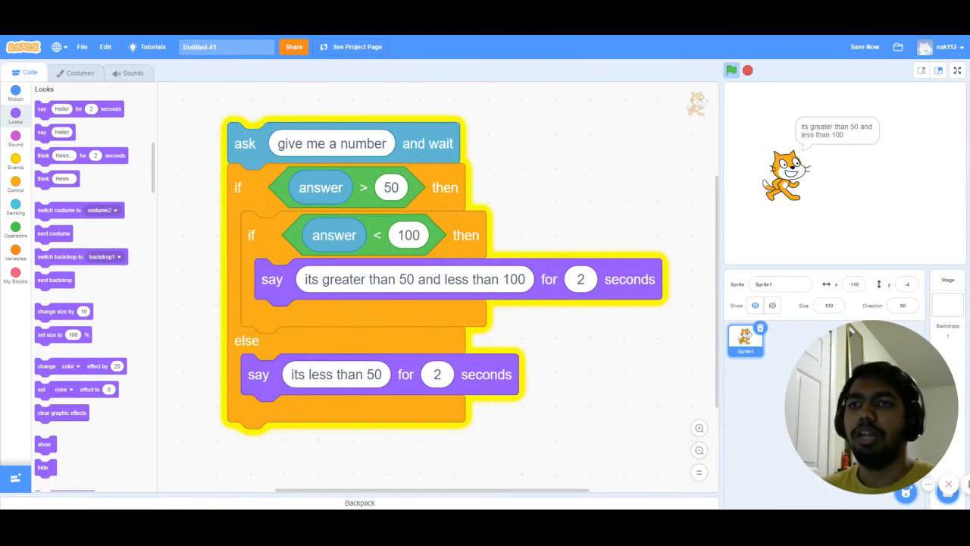
{"action": "left_click", "coordinate": [747, 70]}
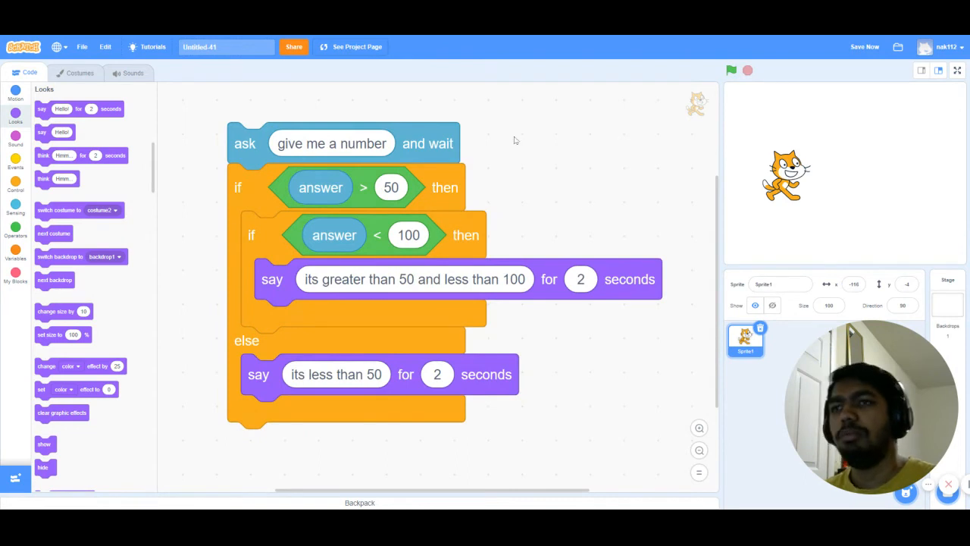
{"action": "left_click", "coordinate": [731, 70]}
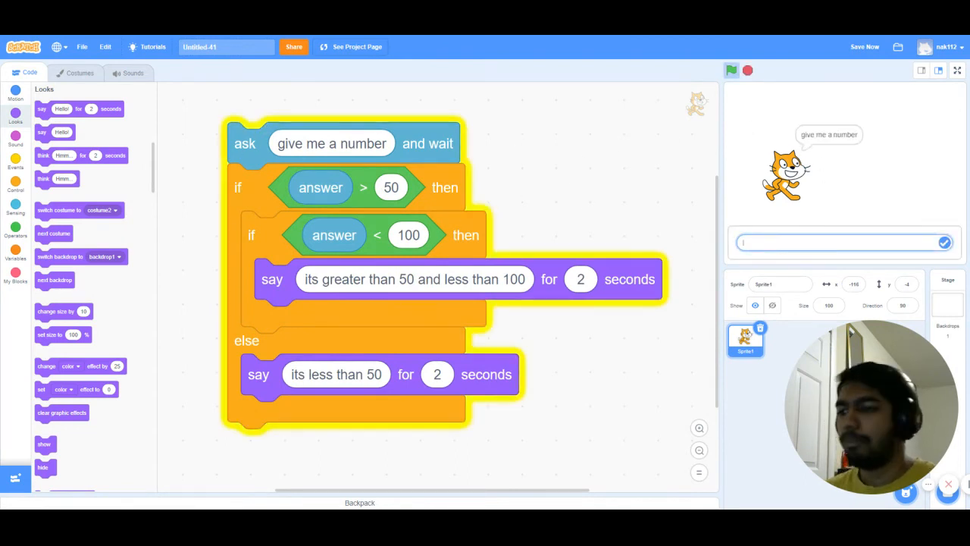
{"action": "type", "text": "150"}
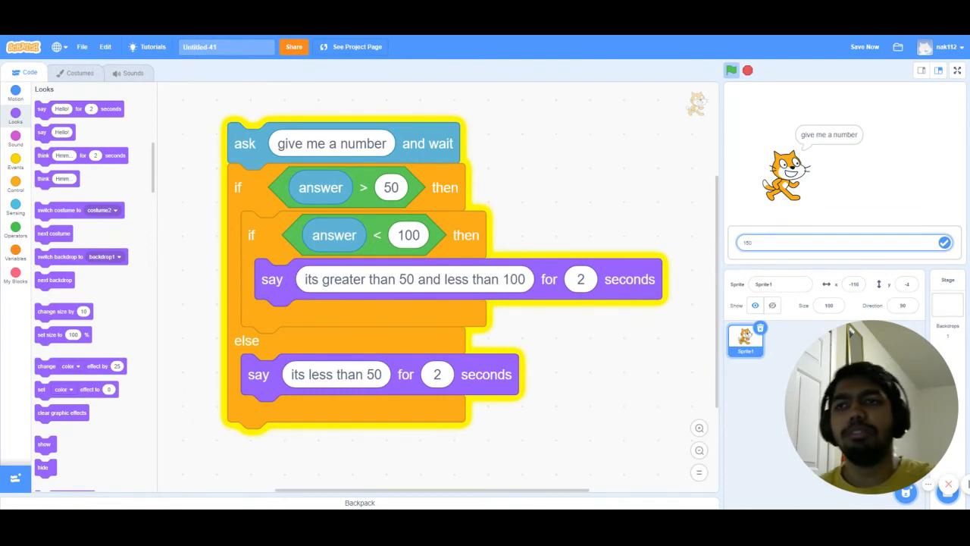
{"action": "left_click", "coordinate": [747, 70]}
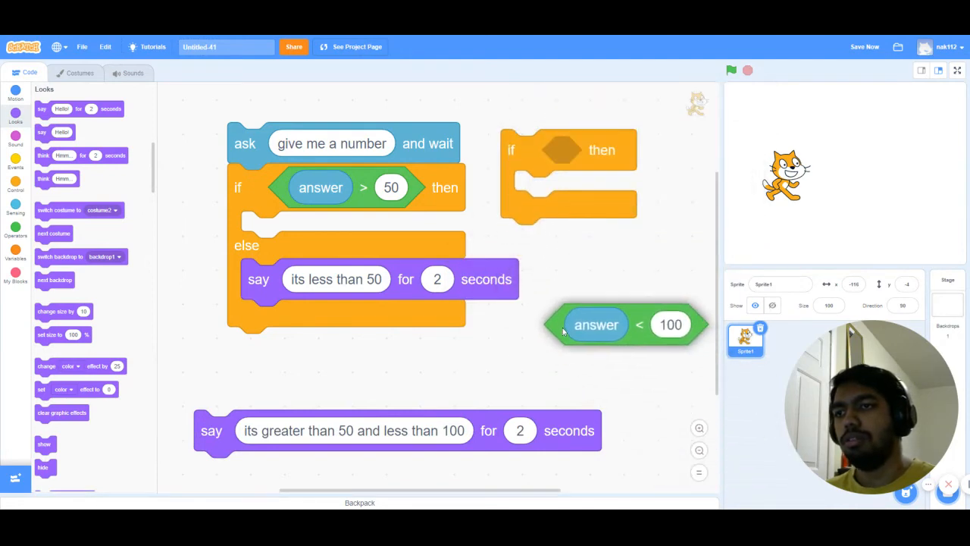
Use a Control if-then-else for the inner check, changing the copied say text's 'less' to 'greater'
{"action": "left_click", "coordinate": [15, 182]}
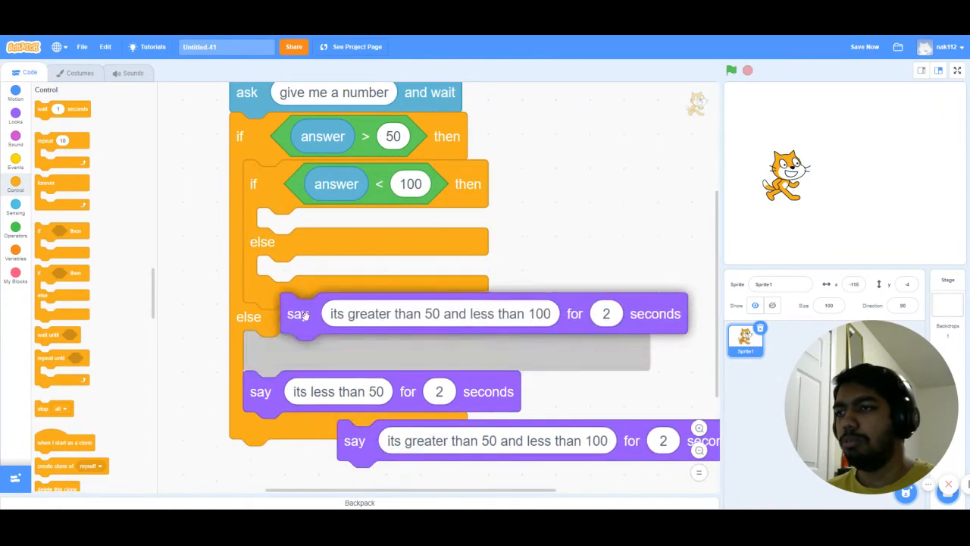
{"action": "left_click", "coordinate": [731, 70]}
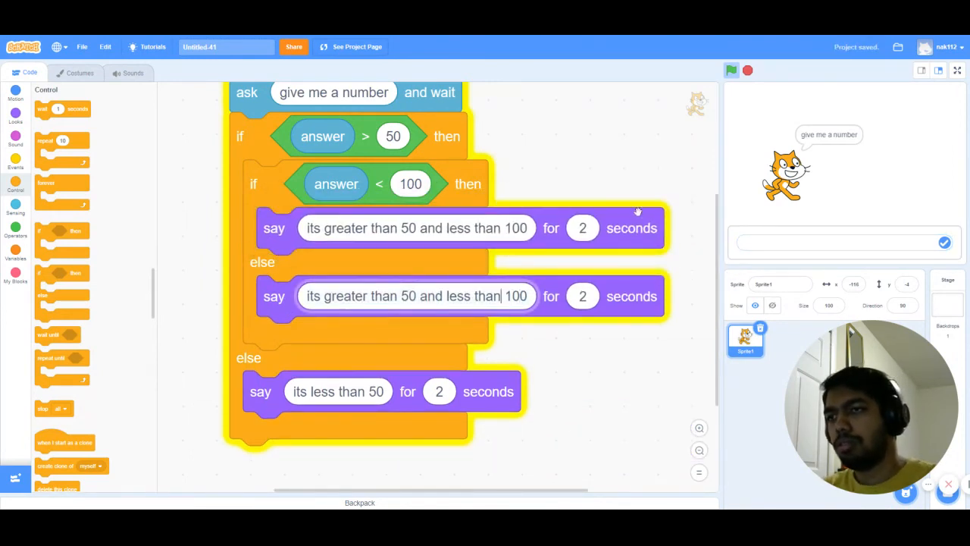
{"action": "key", "text": "Backspace"}
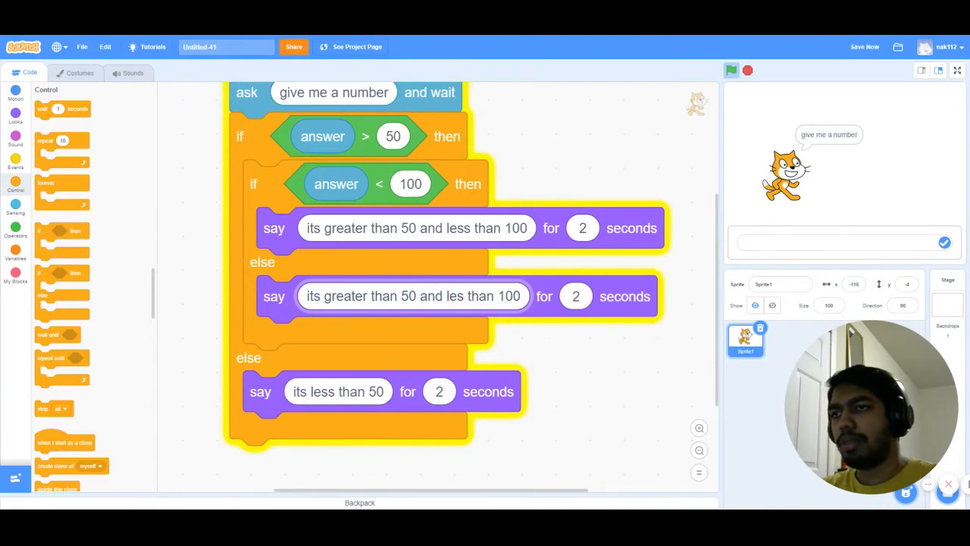
{"action": "type", "text": "gre"}
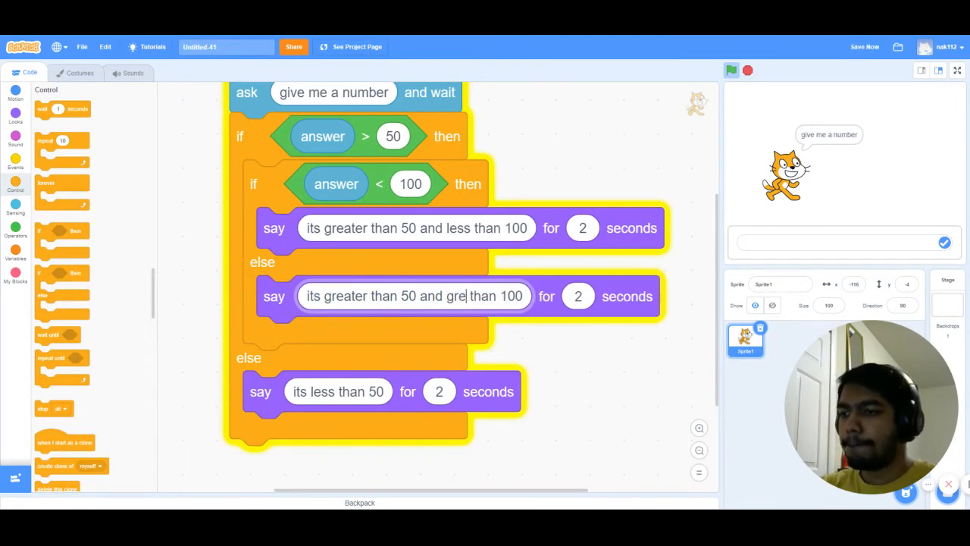
{"action": "type", "text": "ater"}
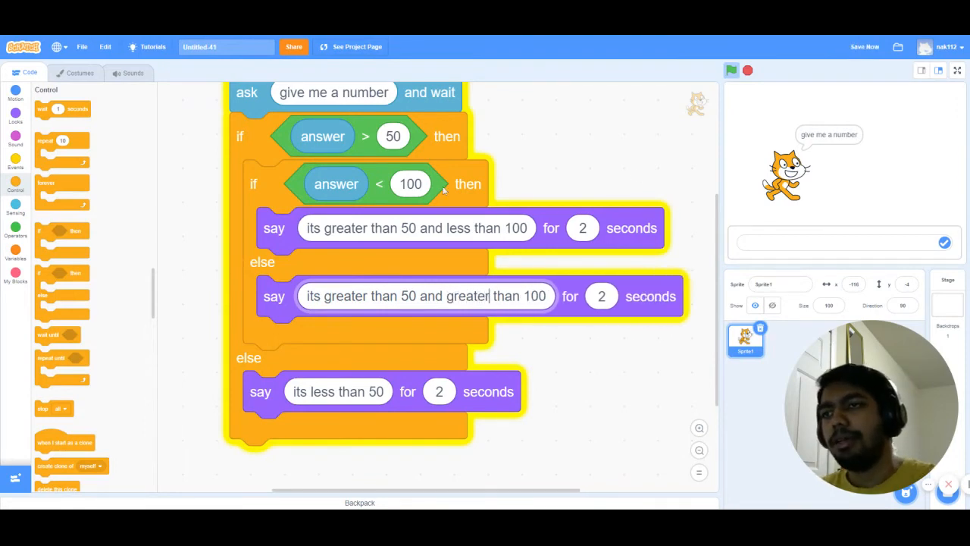
{"action": "mouse_move", "coordinate": [705, 100]}
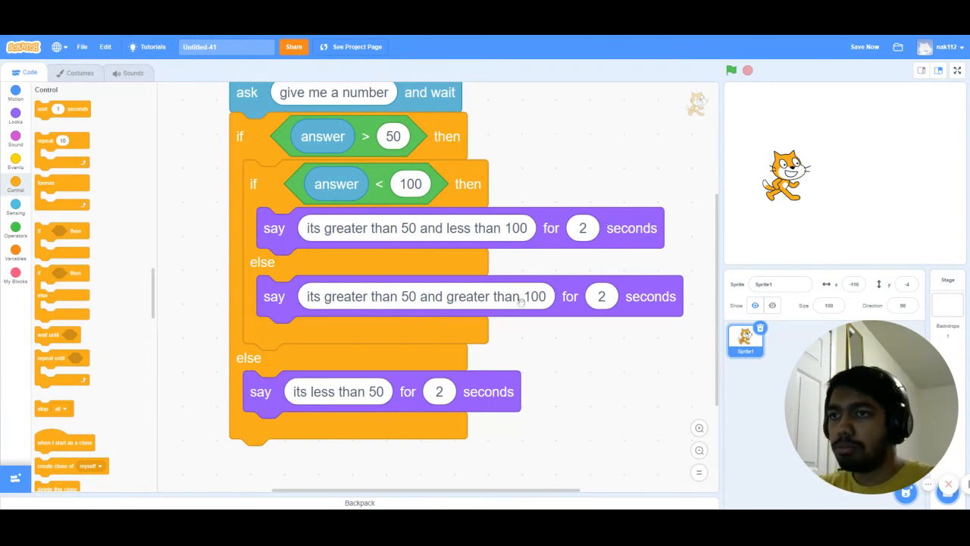
Run the script and click into the stage's answer box
{"action": "left_click", "coordinate": [730, 70]}
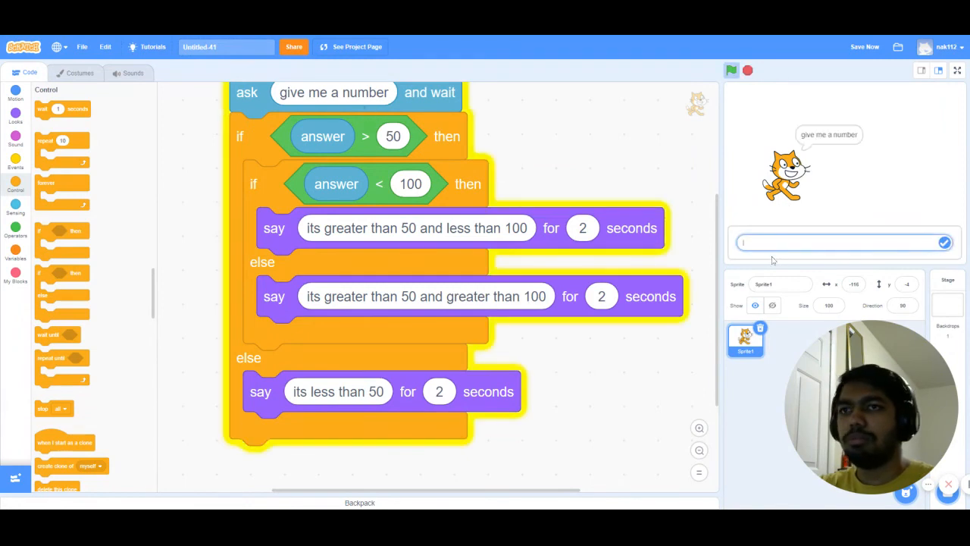
{"action": "left_click", "coordinate": [943, 241]}
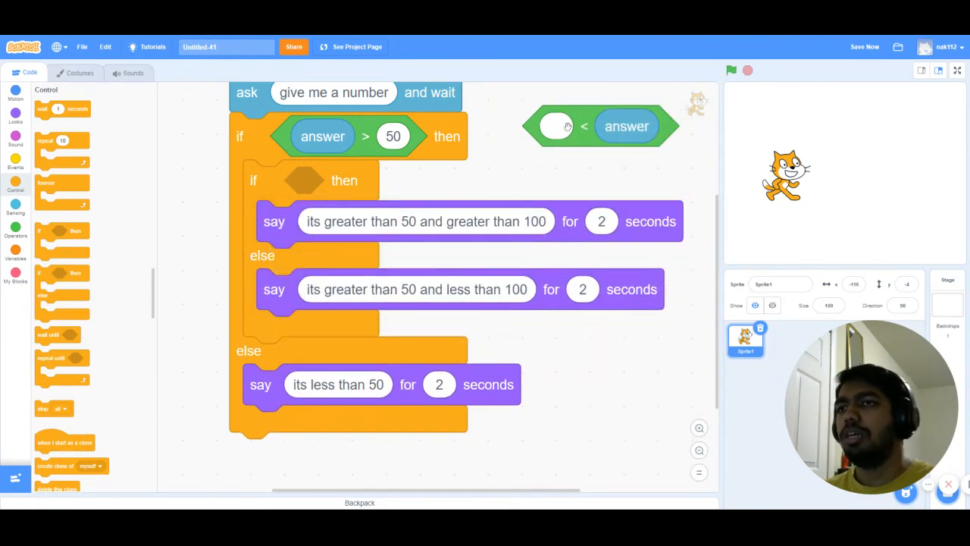
Set the inner if-then-else condition to 100 < answer, with the say blocks swapped
{"action": "type", "text": "100"}
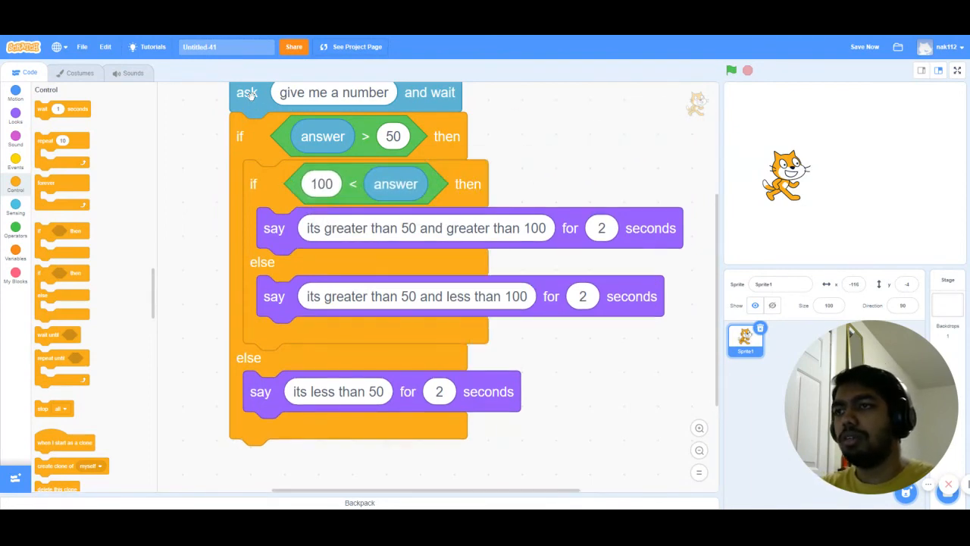
{"action": "left_click", "coordinate": [730, 69]}
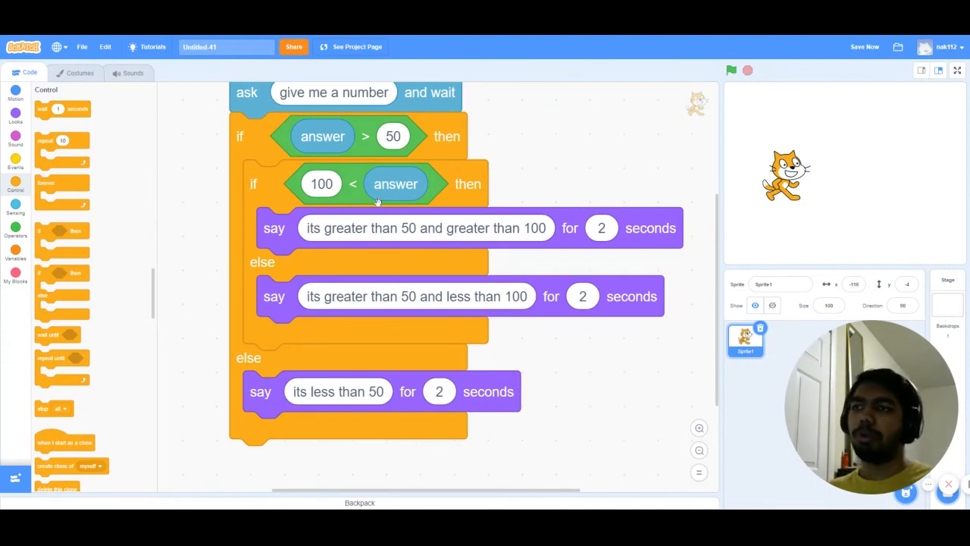
{"action": "mouse_move", "coordinate": [390, 187]}
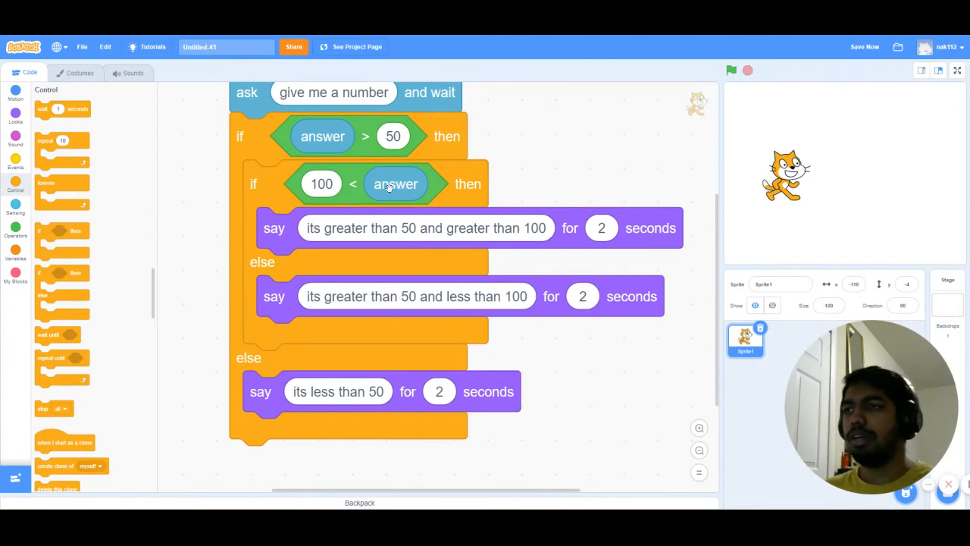
Run the script again and submit a number so the cat says 'its greater than 50 and less than 100'
{"action": "left_click", "coordinate": [730, 70]}
{"action": "type", "text": "167"}
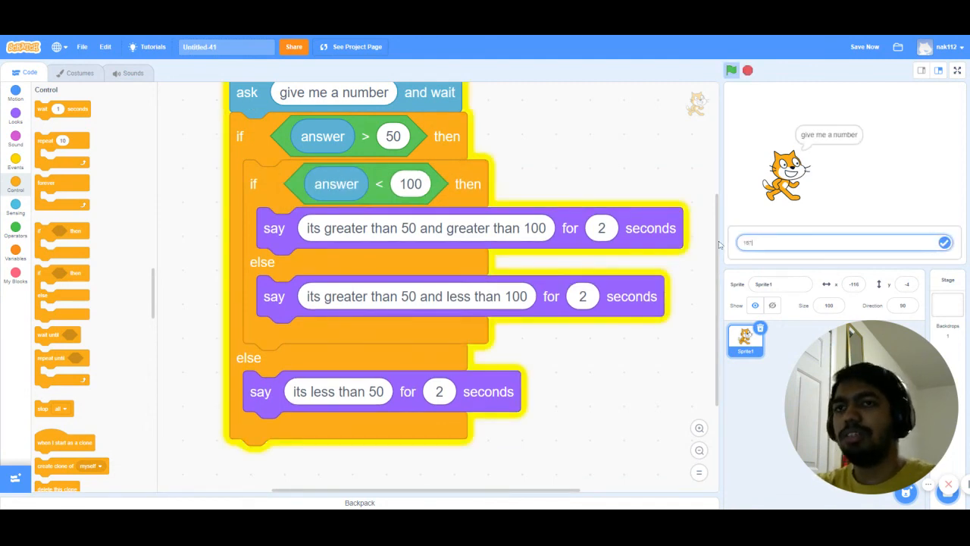
{"action": "left_click", "coordinate": [943, 241]}
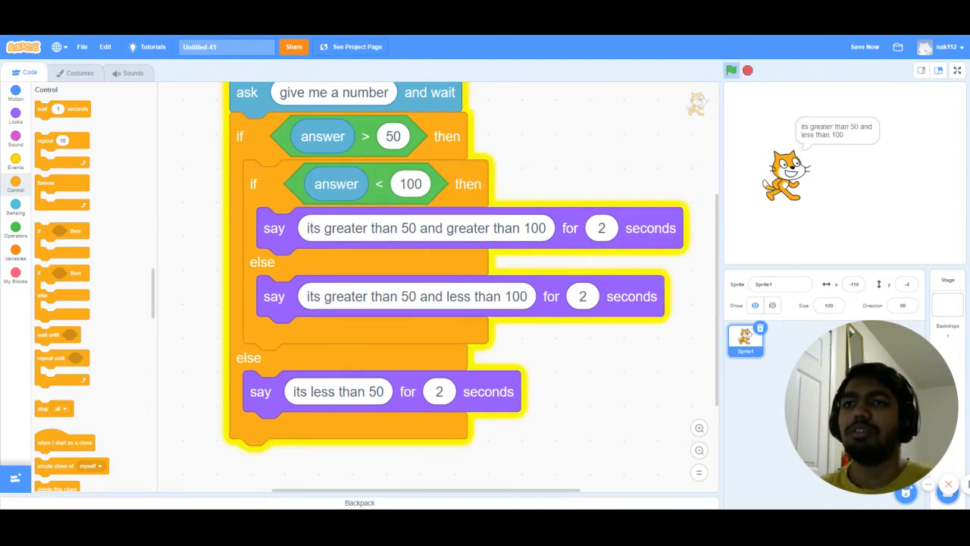